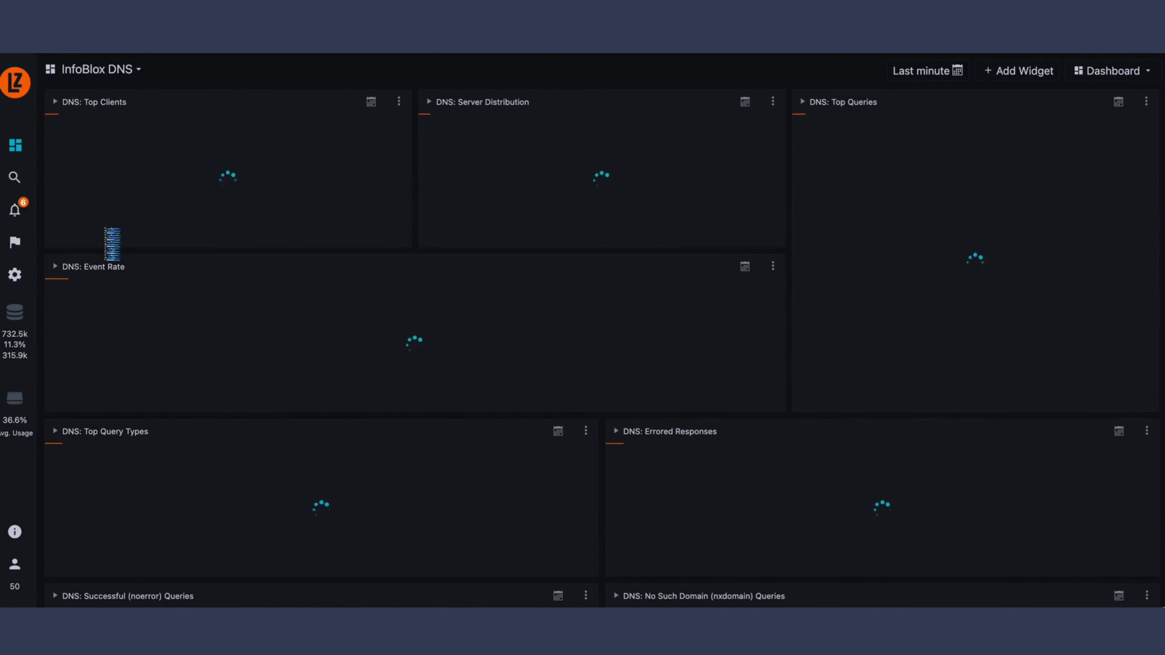
# Expand the InfoBlox DNS dashboard name dropdown to list the available dashboards
pyautogui.click(92, 70)
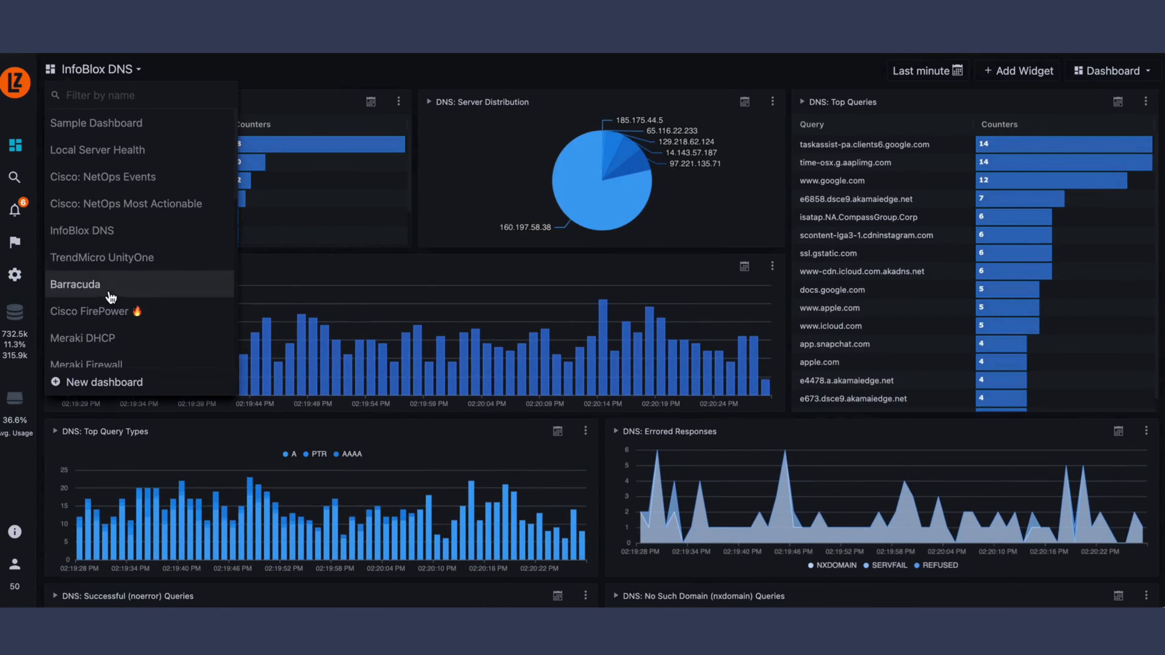